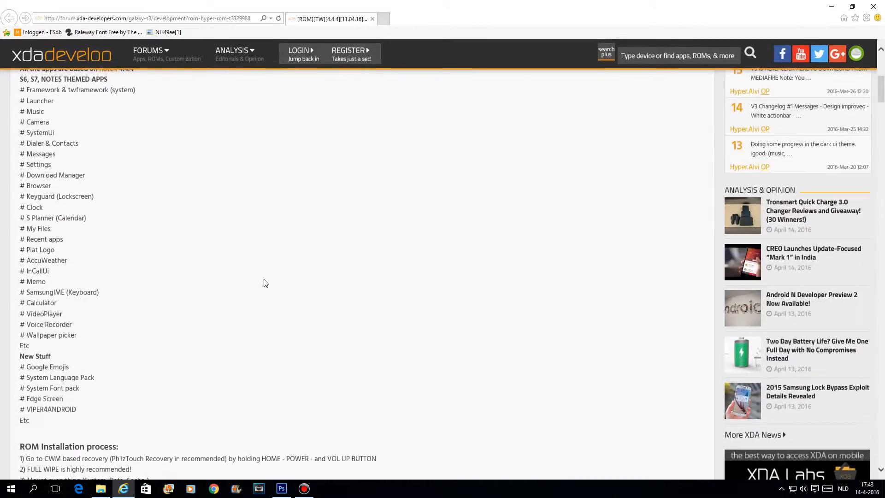
Scroll the HYPER-ROM thread past the features list down to the V4 download links.
{"action": "scroll", "scroll_direction": "up", "scroll_amount": 3}
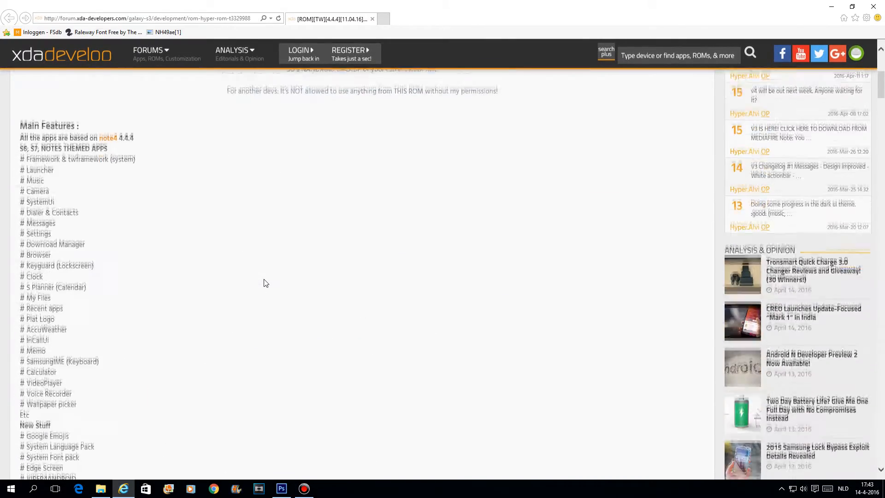
{"action": "scroll", "scroll_direction": "down", "scroll_amount": 3}
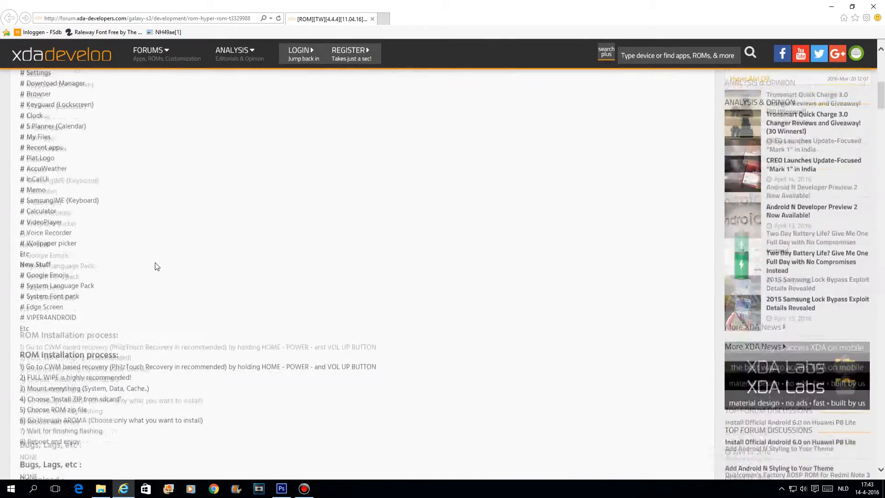
{"action": "scroll", "scroll_direction": "up", "scroll_amount": 3}
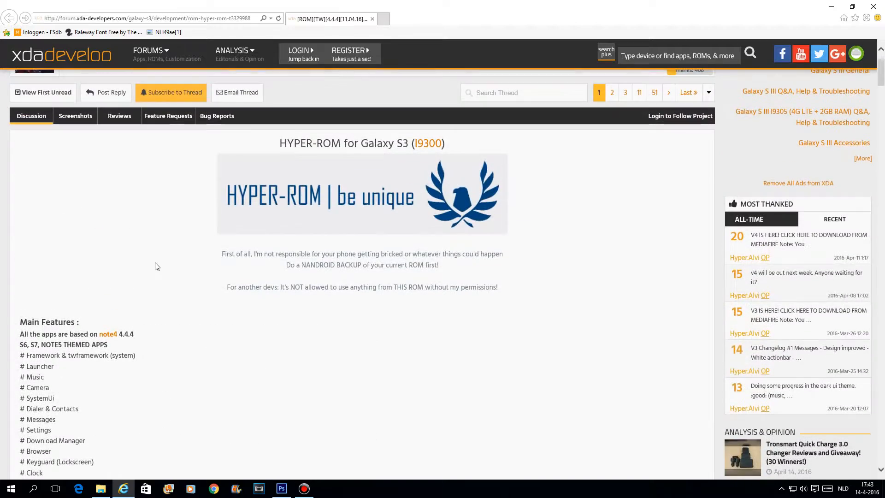
{"action": "scroll", "scroll_direction": "down", "scroll_amount": 3}
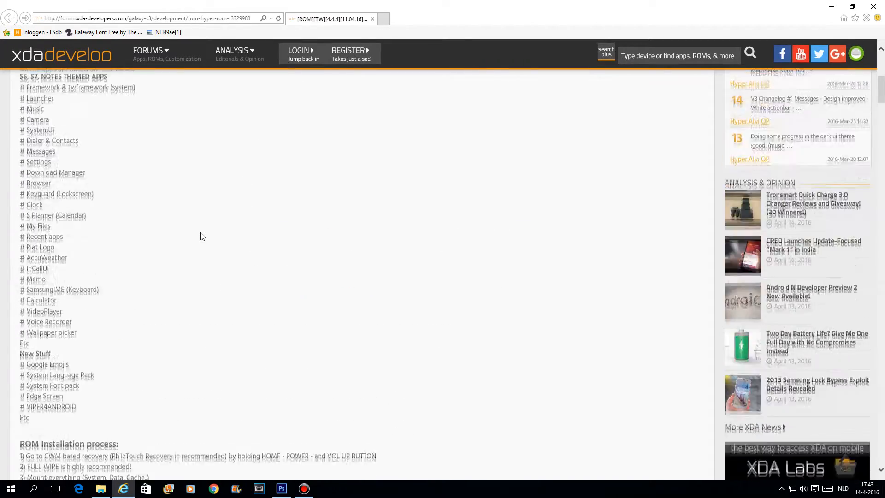
{"action": "scroll", "scroll_direction": "down", "scroll_amount": 3}
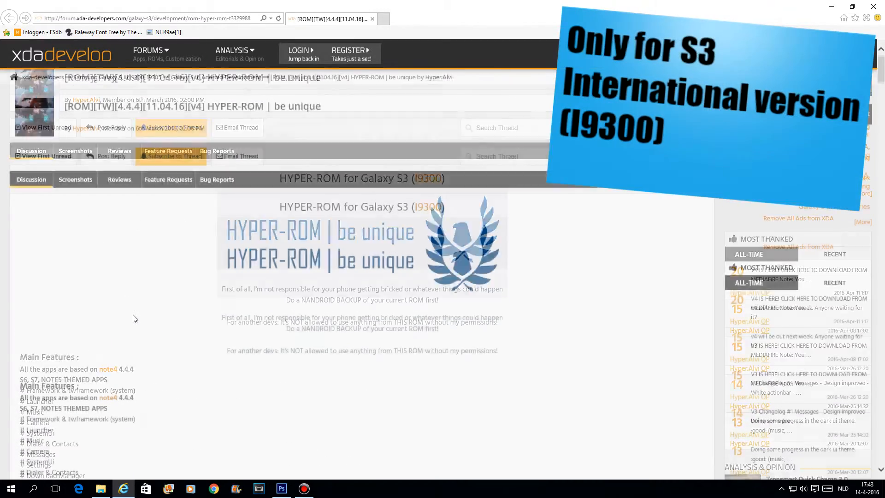
{"action": "scroll", "scroll_direction": "down", "scroll_amount": 3}
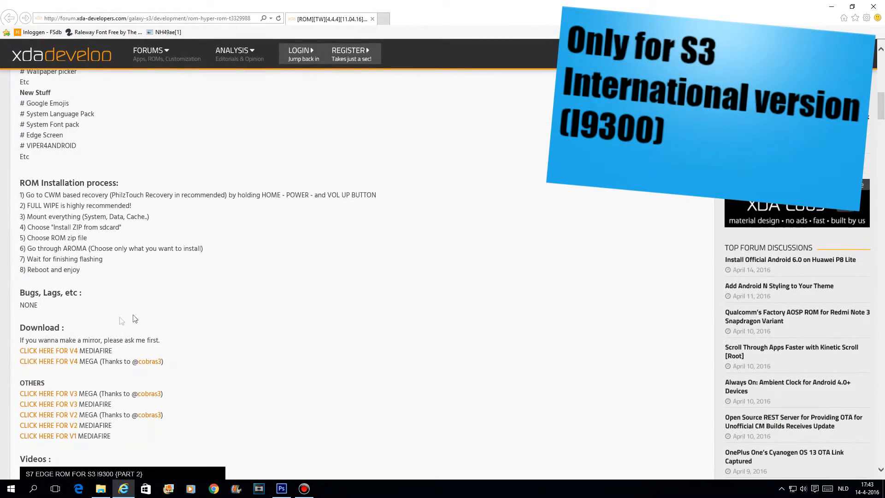
Follow the 'CLICK HERE FOR V4 MEDIAFIRE' link and tick the 'Ik ben geen robot' reCAPTCHA.
{"action": "left_click", "coordinate": [48, 350]}
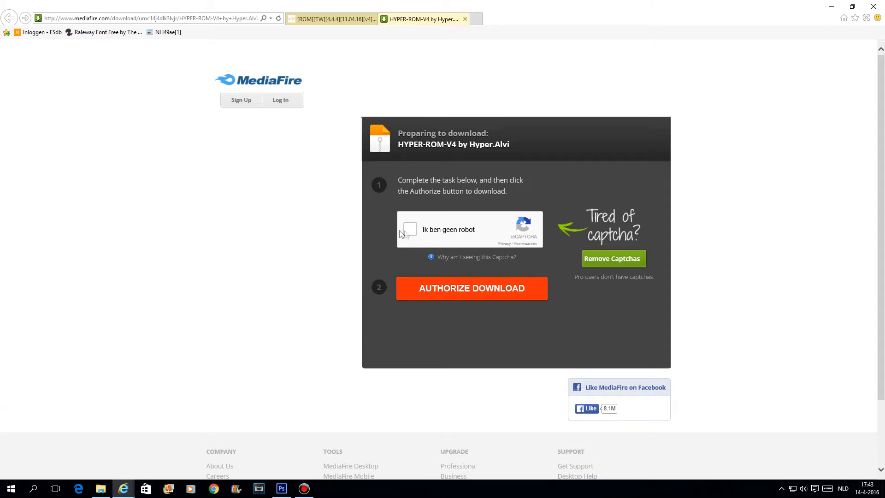
{"action": "left_click", "coordinate": [408, 230]}
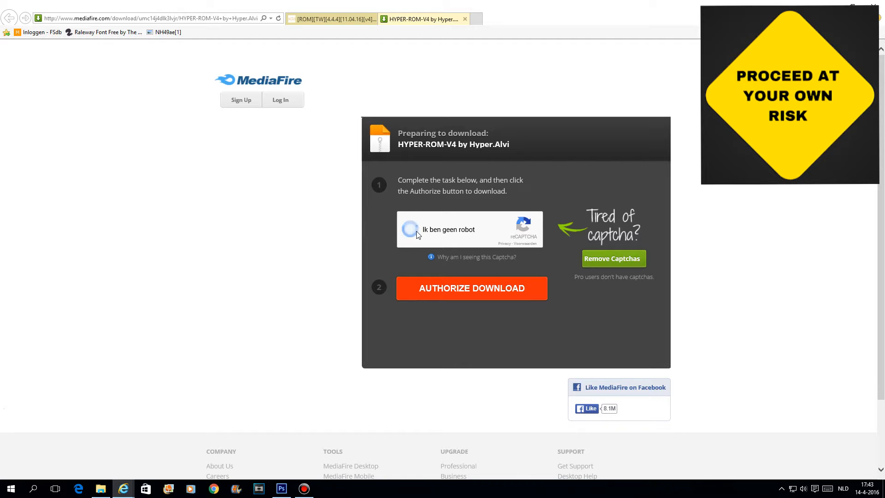
{"action": "left_click", "coordinate": [410, 230]}
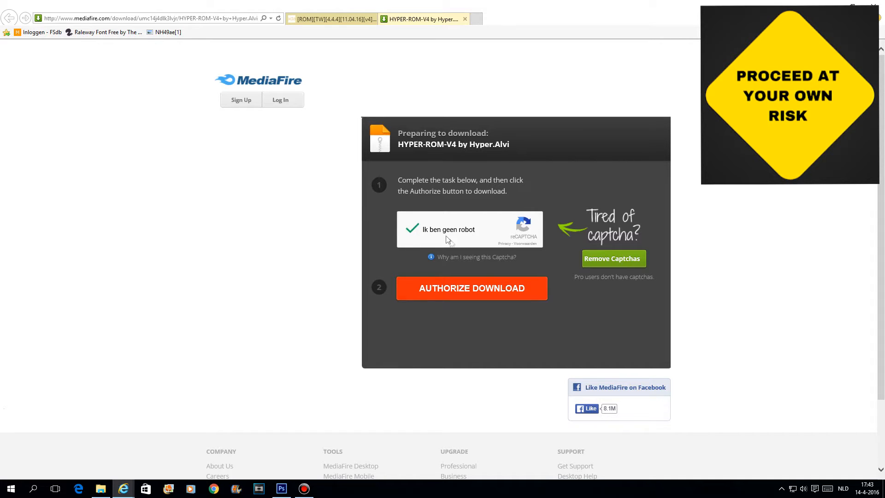
{"action": "mouse_move", "coordinate": [457, 250]}
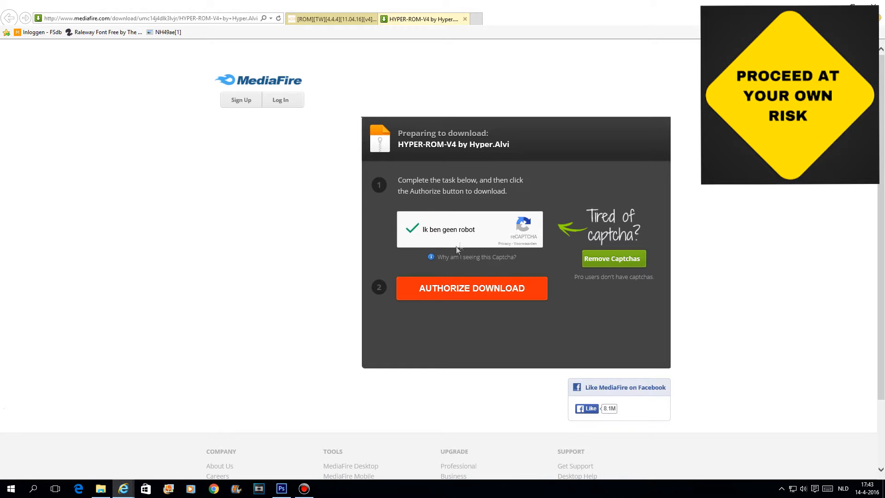
{"action": "mouse_move", "coordinate": [461, 205]}
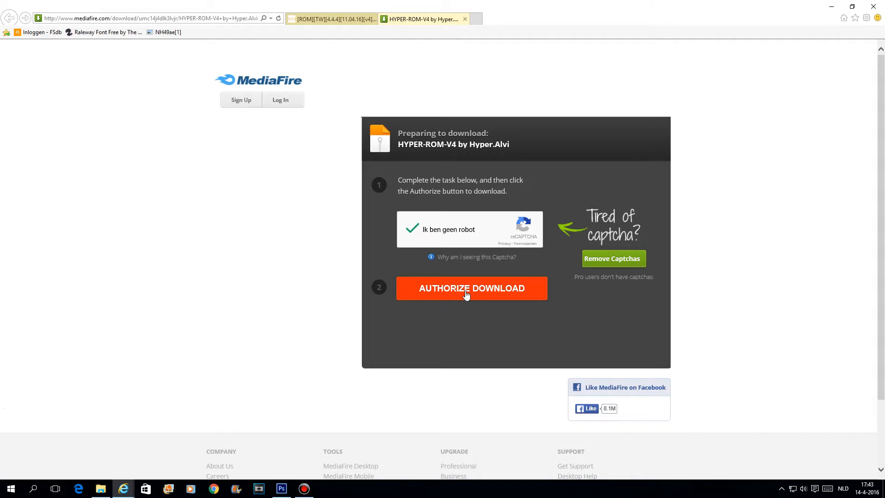
Authorize and download the 890 MB HYPER-ROM-V4 zip, saving it via Opslaan als into Downloads.
{"action": "left_click", "coordinate": [471, 288]}
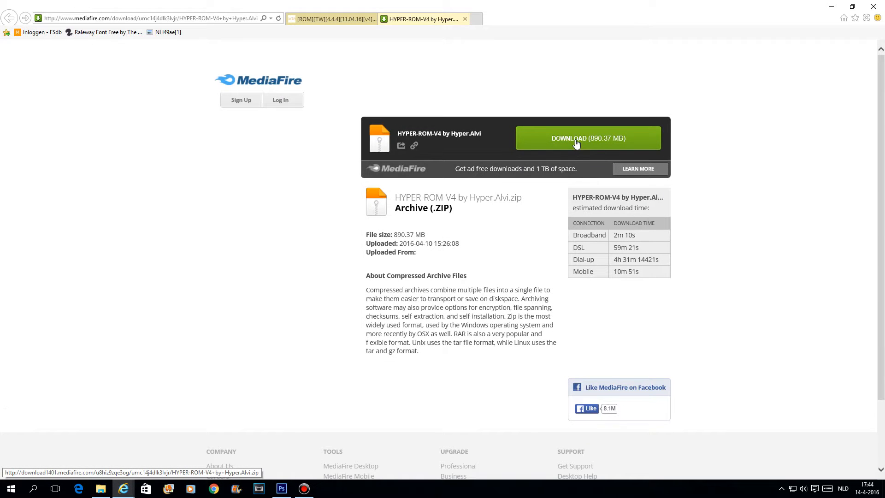
{"action": "mouse_move", "coordinate": [542, 142]}
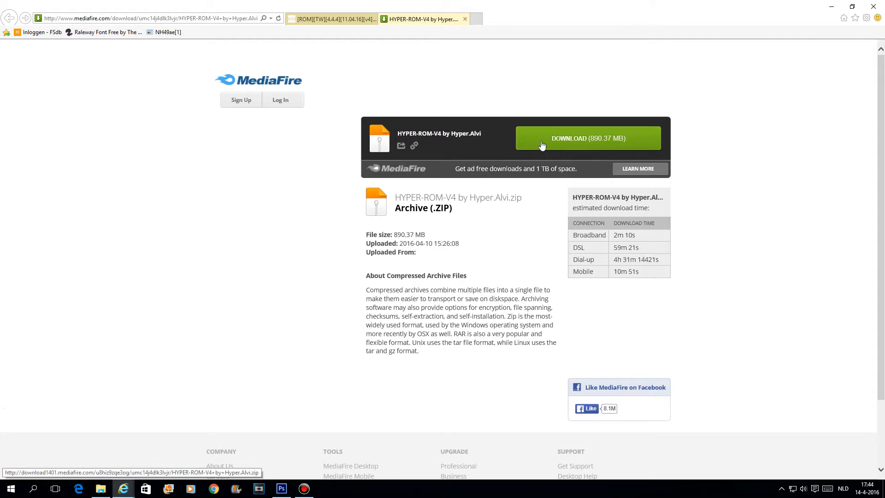
{"action": "left_click", "coordinate": [587, 138]}
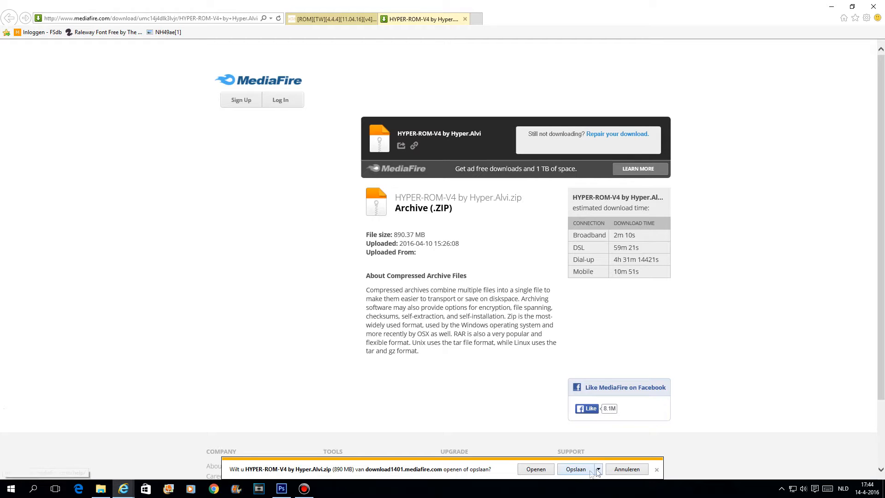
{"action": "left_click", "coordinate": [575, 469]}
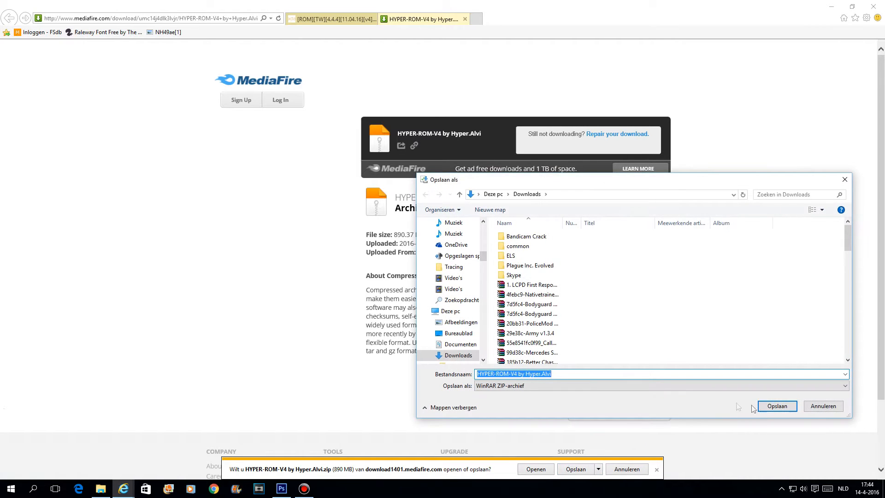
{"action": "left_click", "coordinate": [776, 406]}
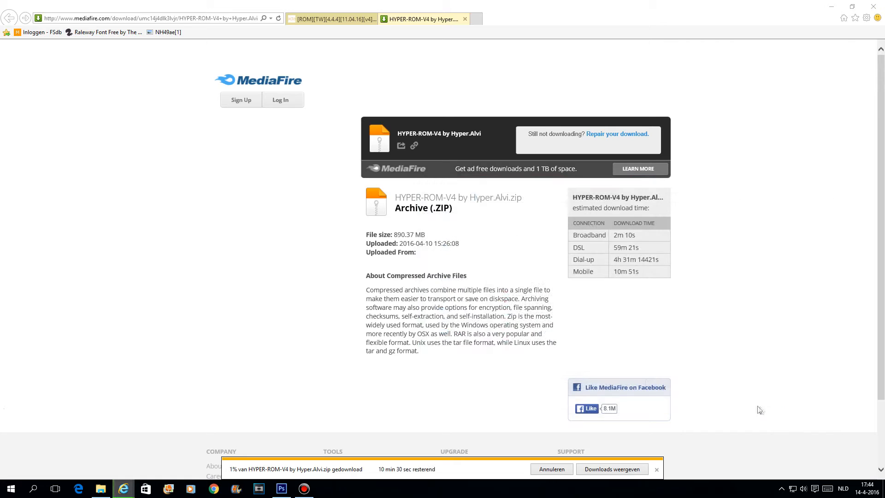
{"action": "mouse_move", "coordinate": [300, 258]}
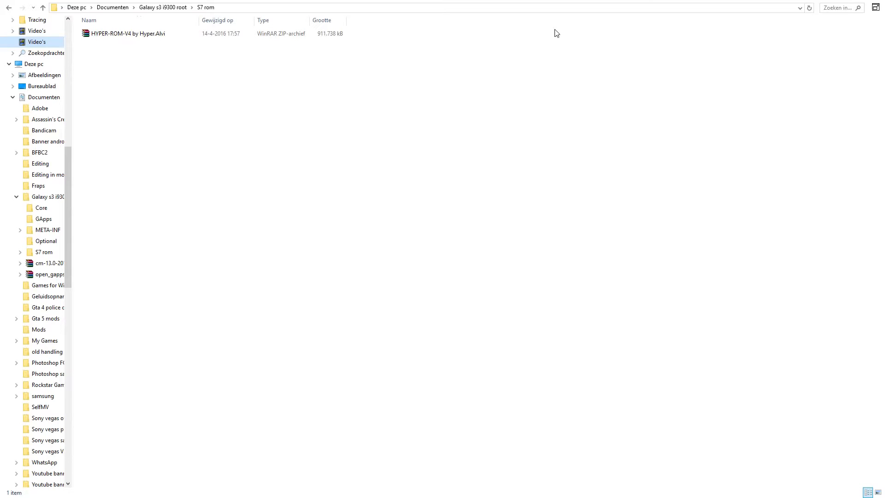
Extract the HYPER-ROM-V4 zip in place with WinRAR's 'Hier uitpakken'.
{"action": "left_click", "coordinate": [127, 33]}
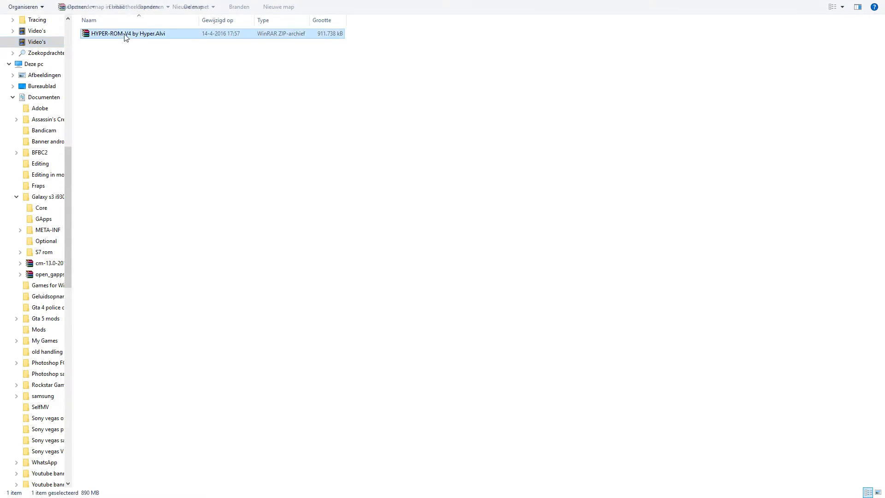
{"action": "right_click", "coordinate": [126, 33]}
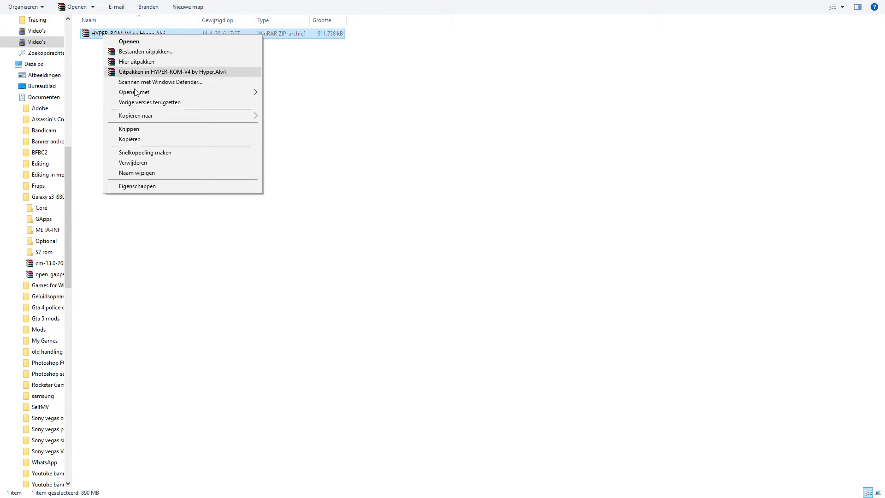
{"action": "mouse_move", "coordinate": [136, 61]}
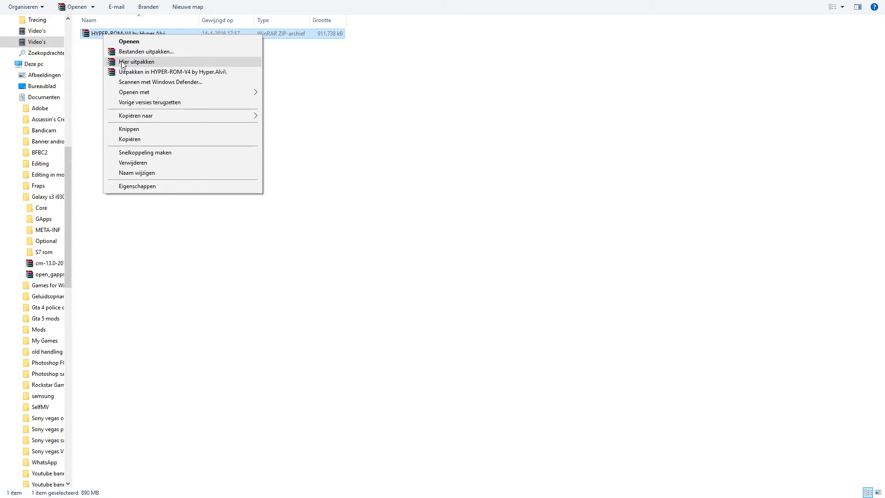
{"action": "left_click", "coordinate": [137, 61]}
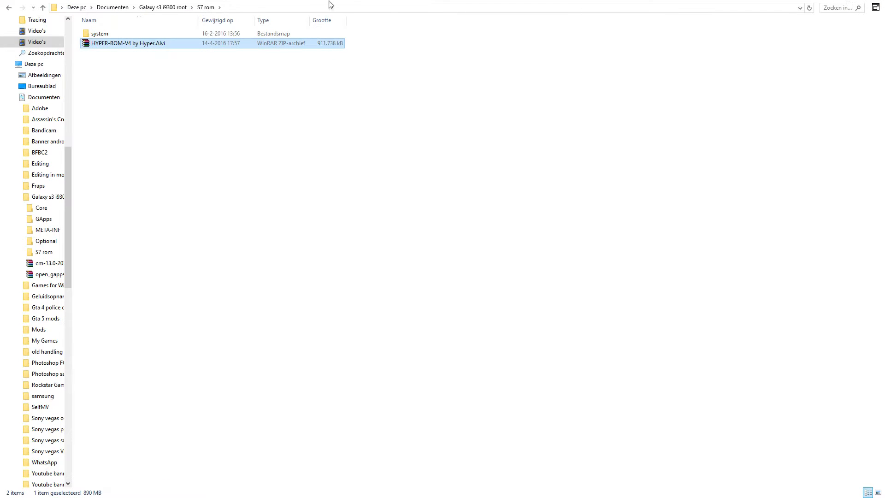
{"action": "mouse_move", "coordinate": [865, 4]}
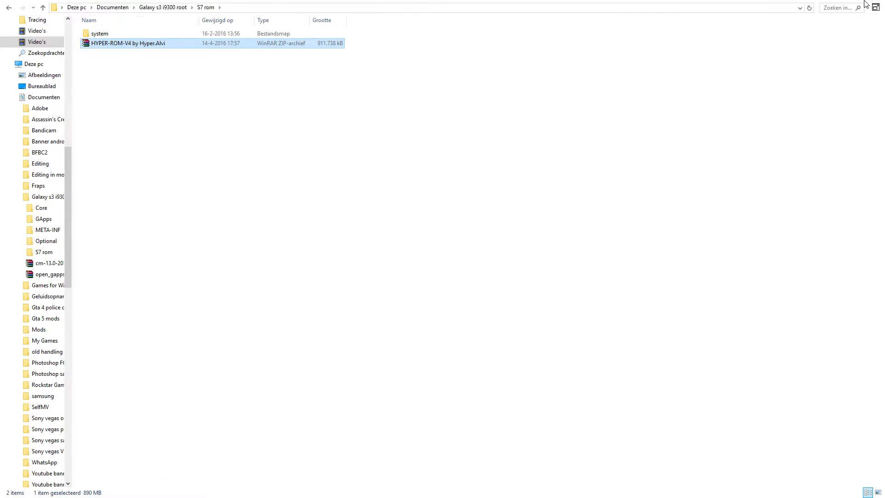
Restore the Explorer window down over the desktop and select the extracted system folder.
{"action": "left_click", "coordinate": [838, 24]}
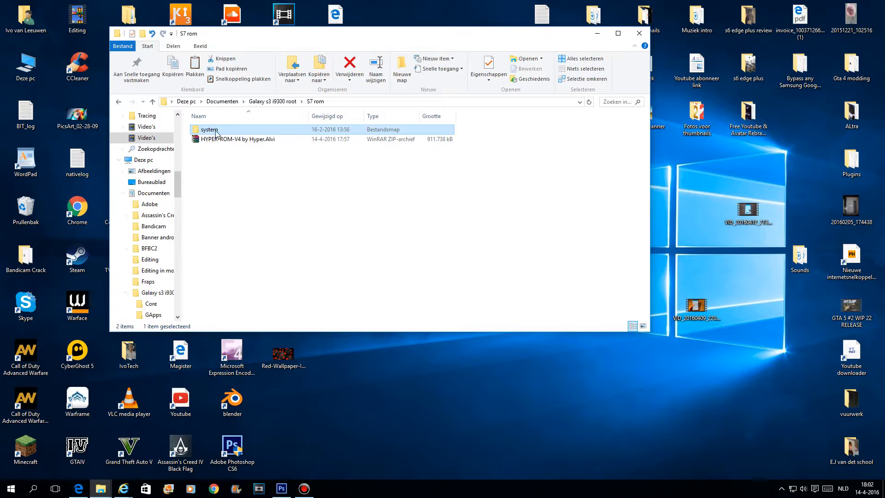
{"action": "double_click", "coordinate": [209, 129]}
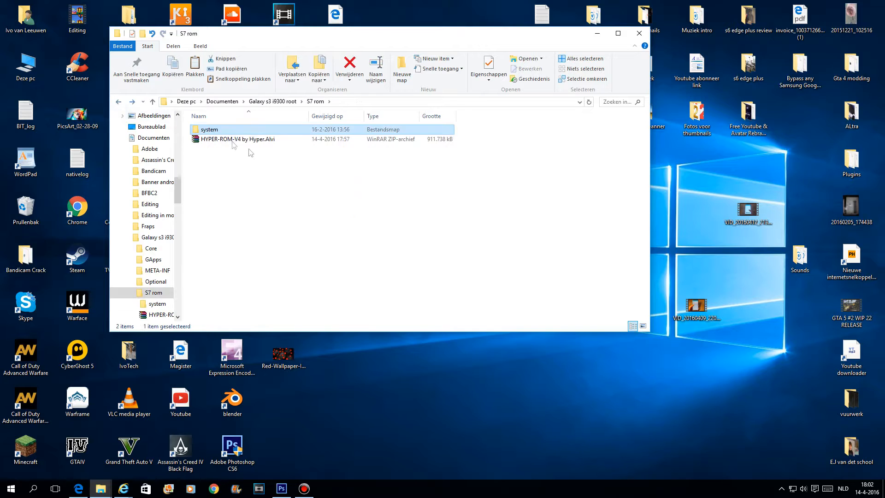
{"action": "mouse_move", "coordinate": [123, 489]}
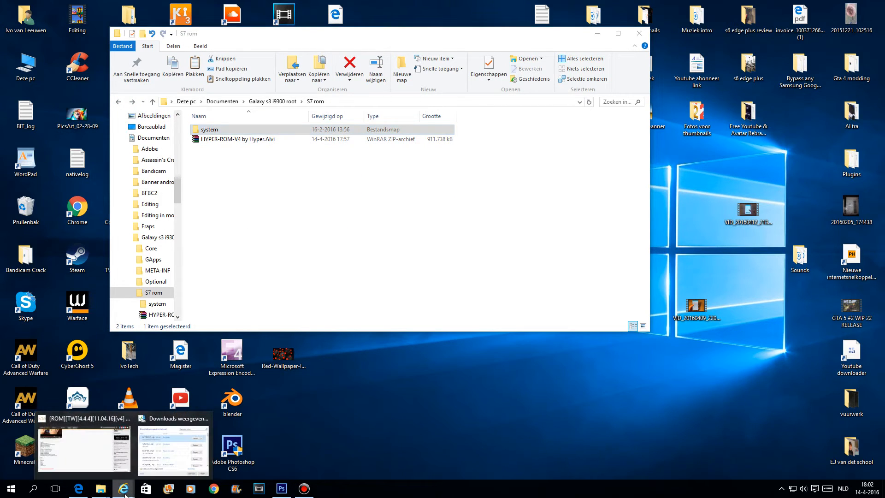
{"action": "left_click", "coordinate": [229, 158]}
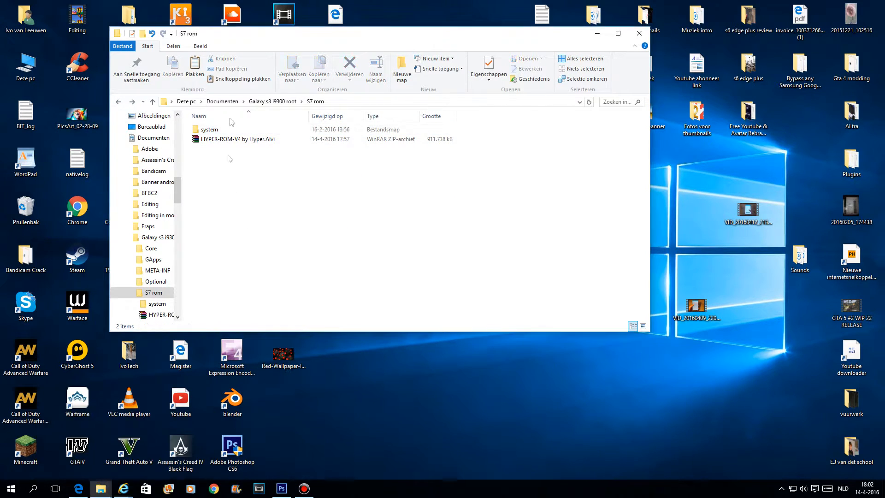
{"action": "left_click", "coordinate": [209, 129]}
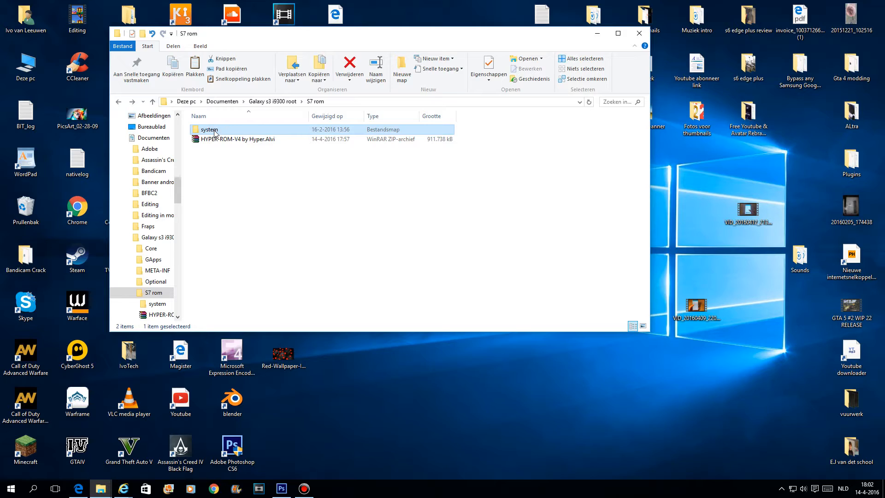
{"action": "mouse_move", "coordinate": [525, 43]}
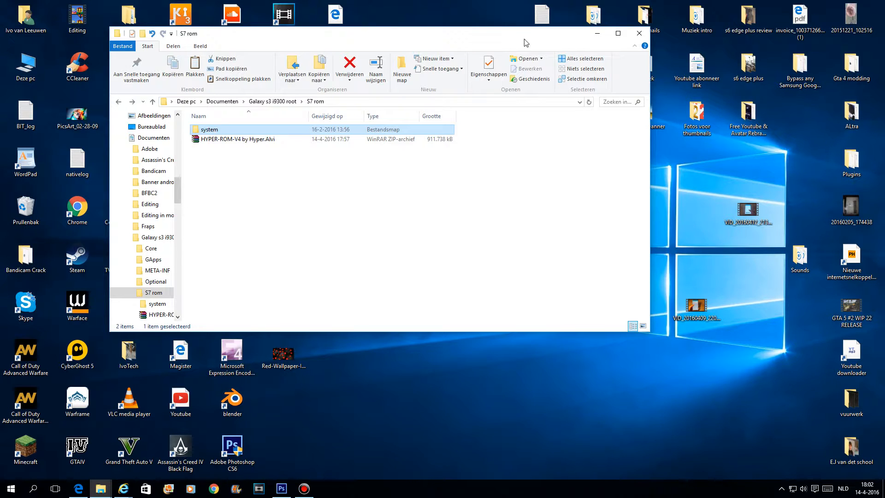